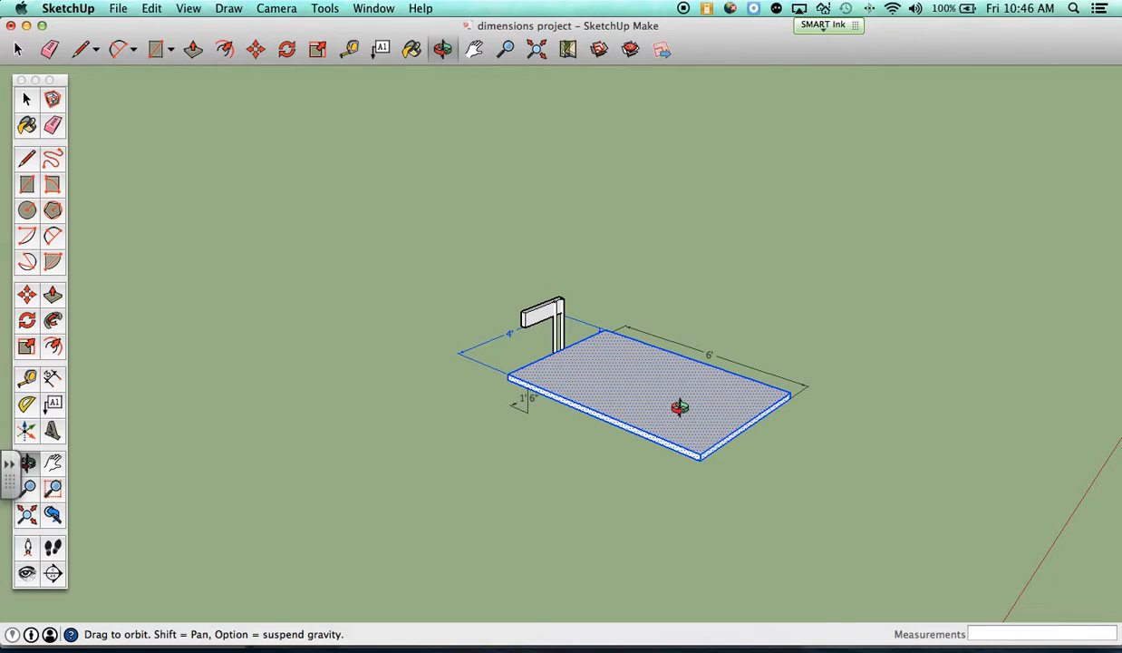
mouse_move(438, 501)
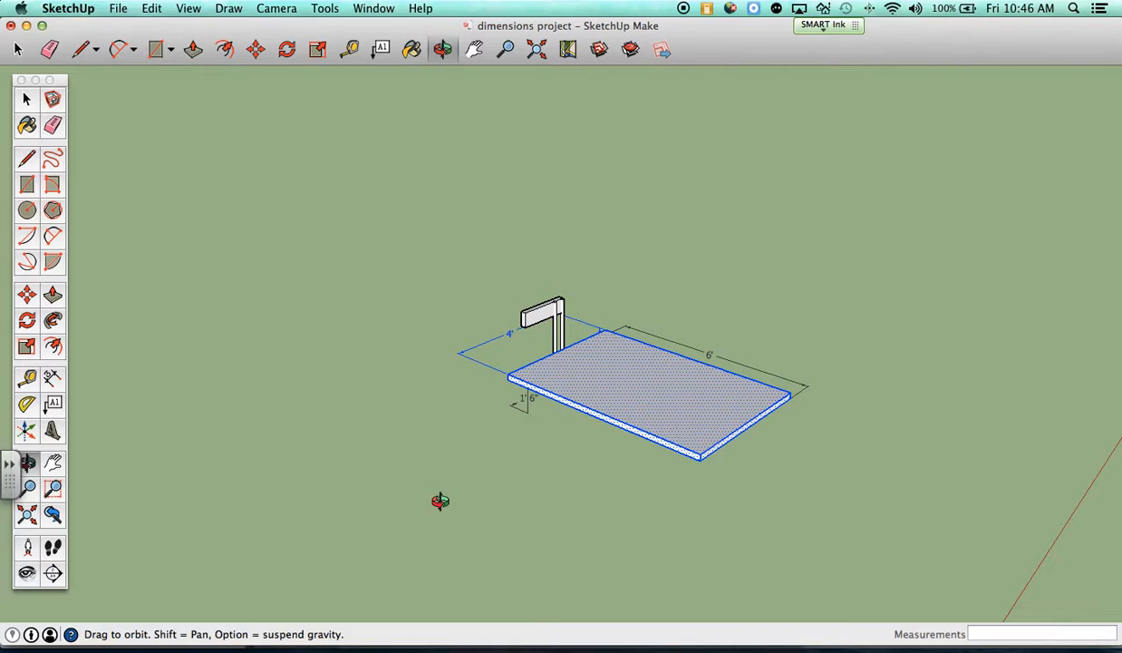
- Draw a 15' by 20' floor rectangle around the table and chair
click(26, 185)
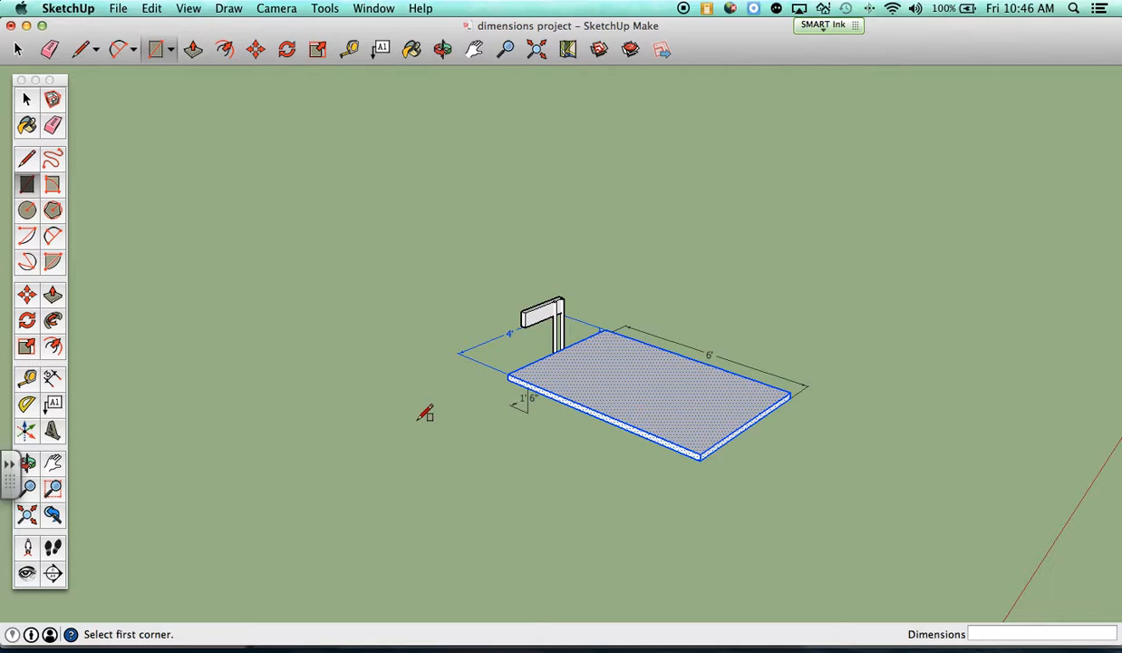
mouse_move(381, 398)
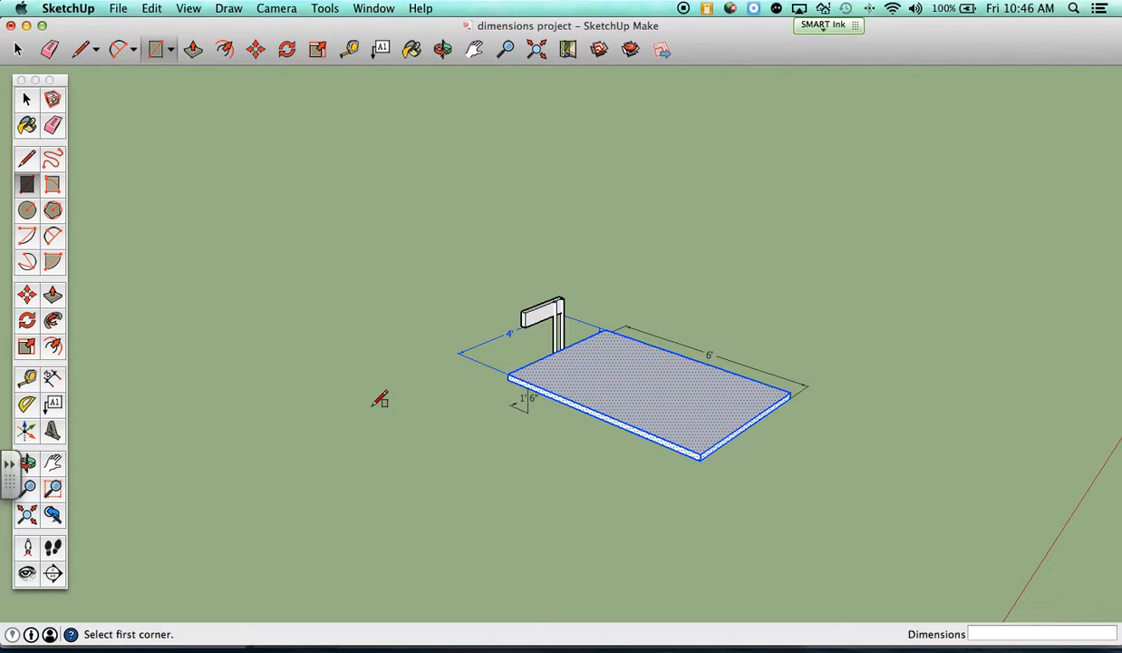
drag(367, 408, 1012, 384)
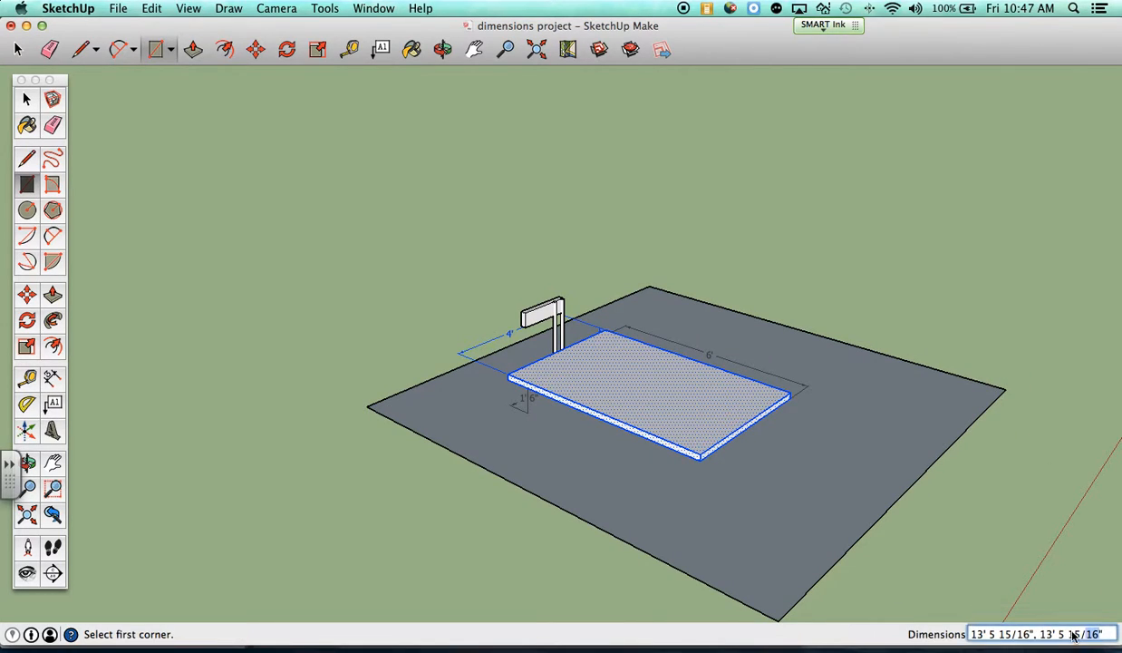
text(15')
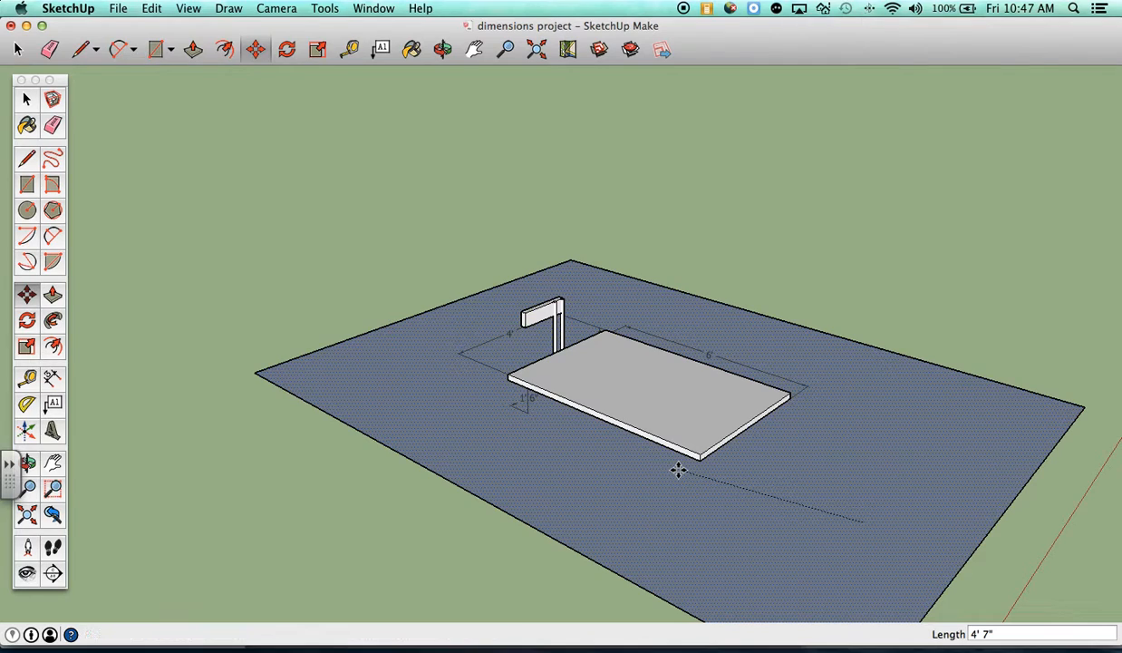
click(443, 49)
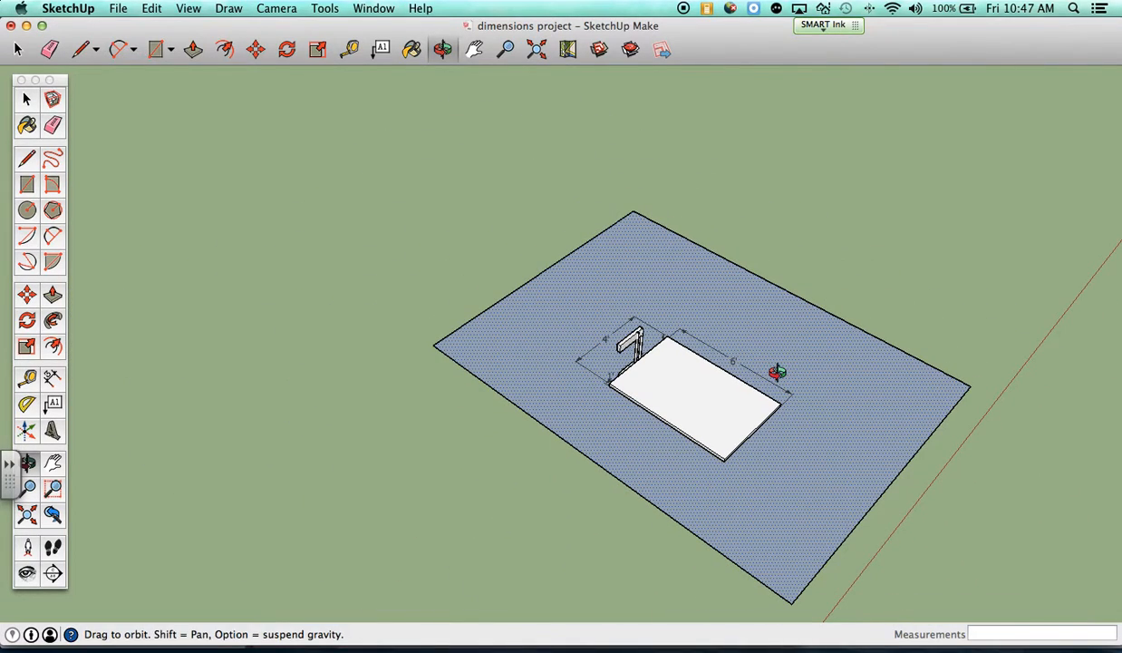
- Push/Pull the floor rectangle up into a tall room block and view its top
click(51, 294)
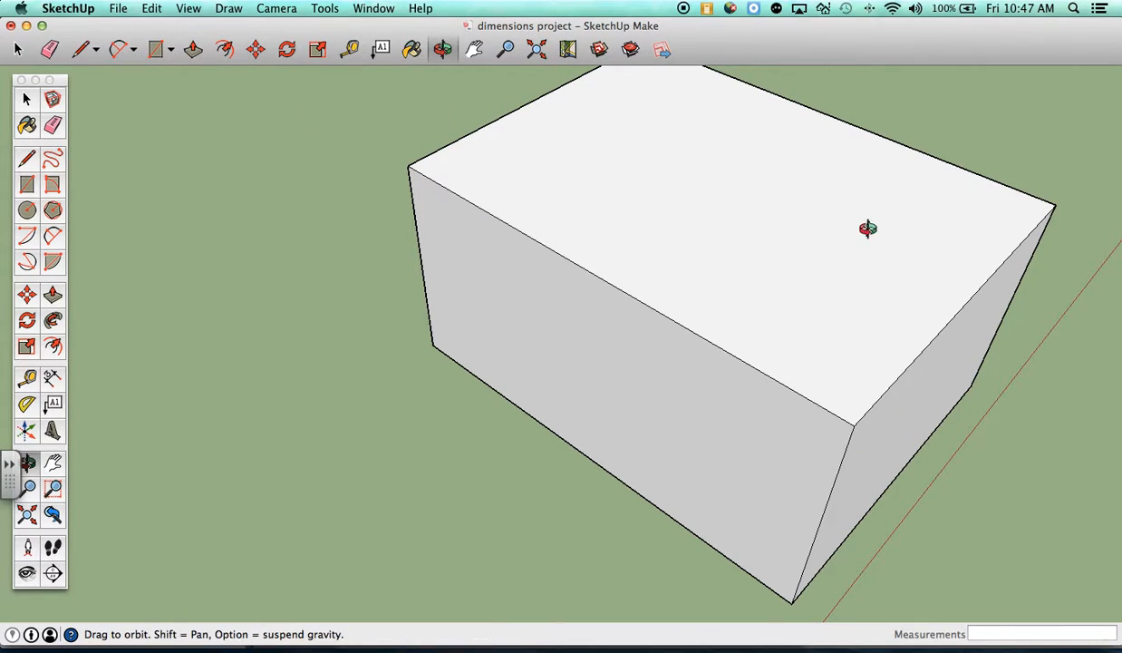
drag(866, 228, 739, 317)
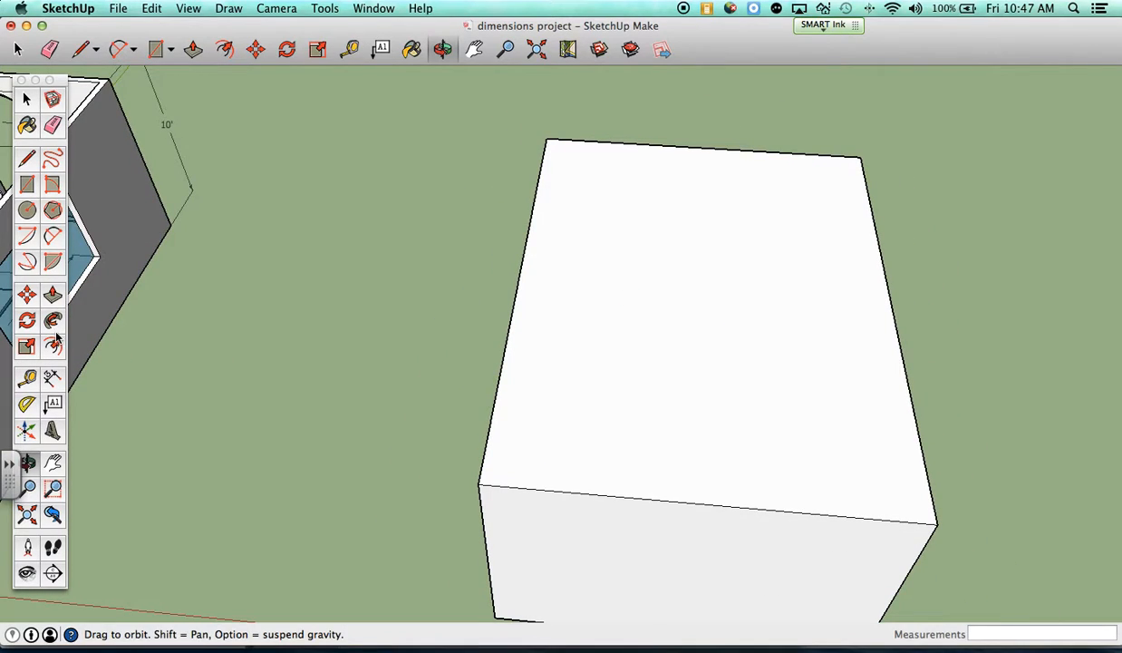
mouse_move(27, 348)
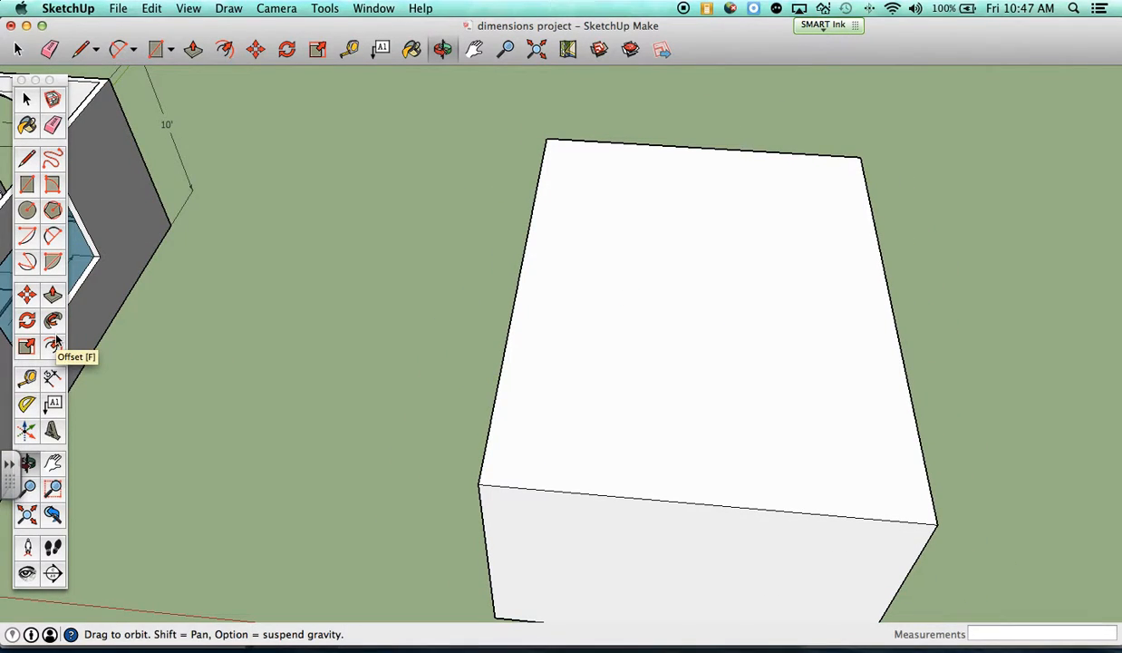
- Offset the top face inward to create a thin border outlining the walls
click(52, 344)
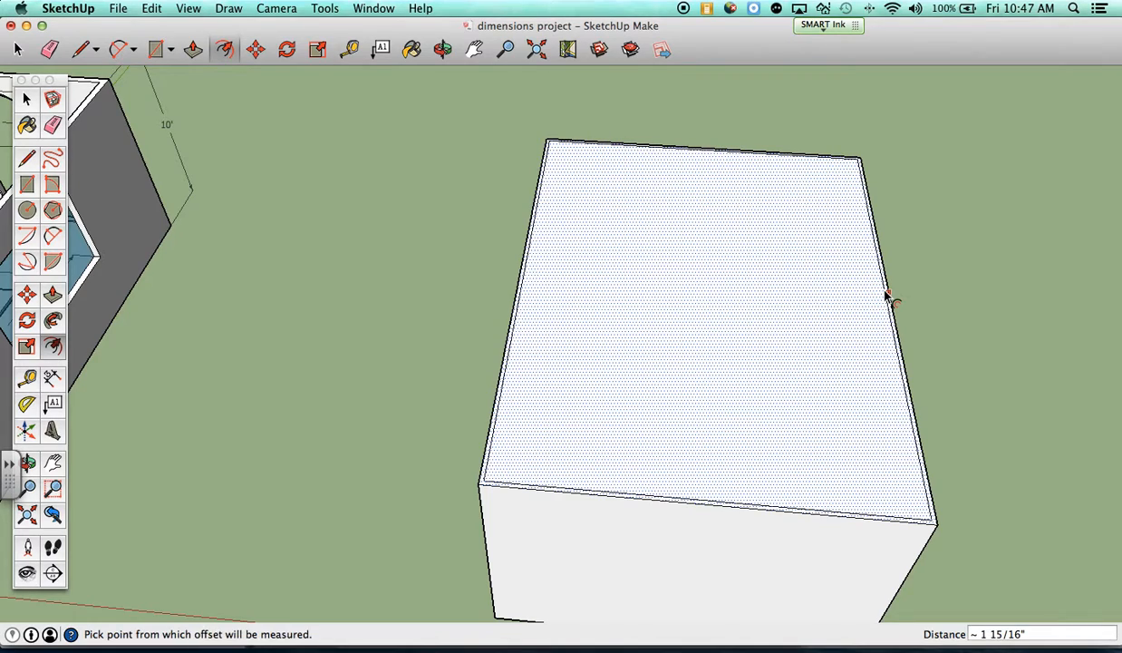
mouse_move(761, 452)
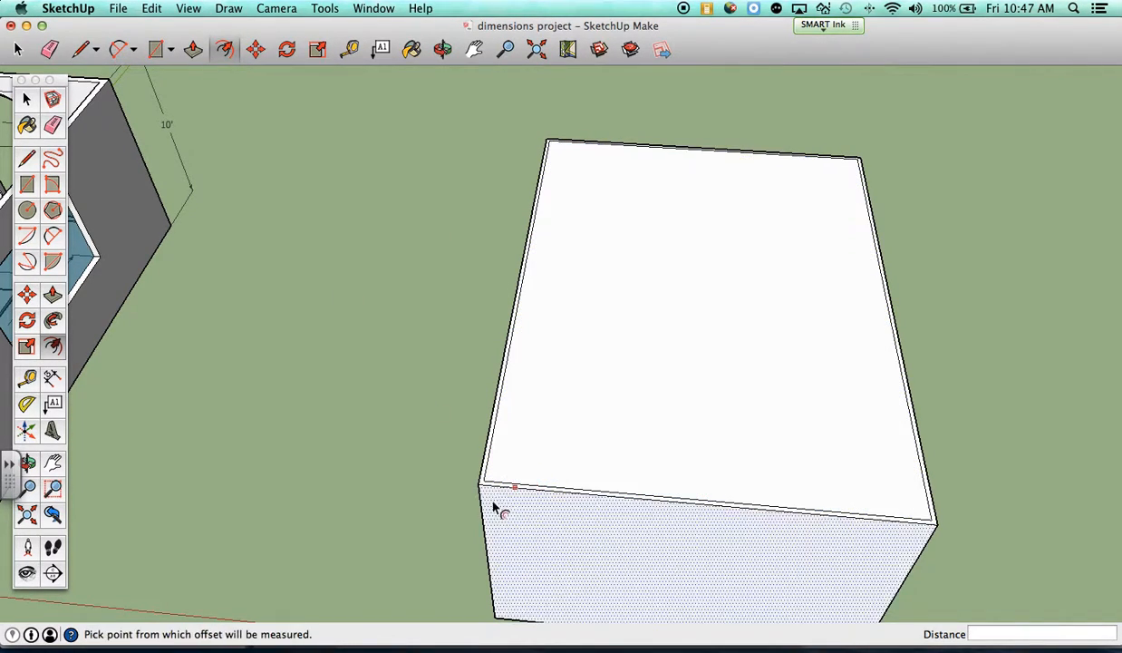
click(192, 49)
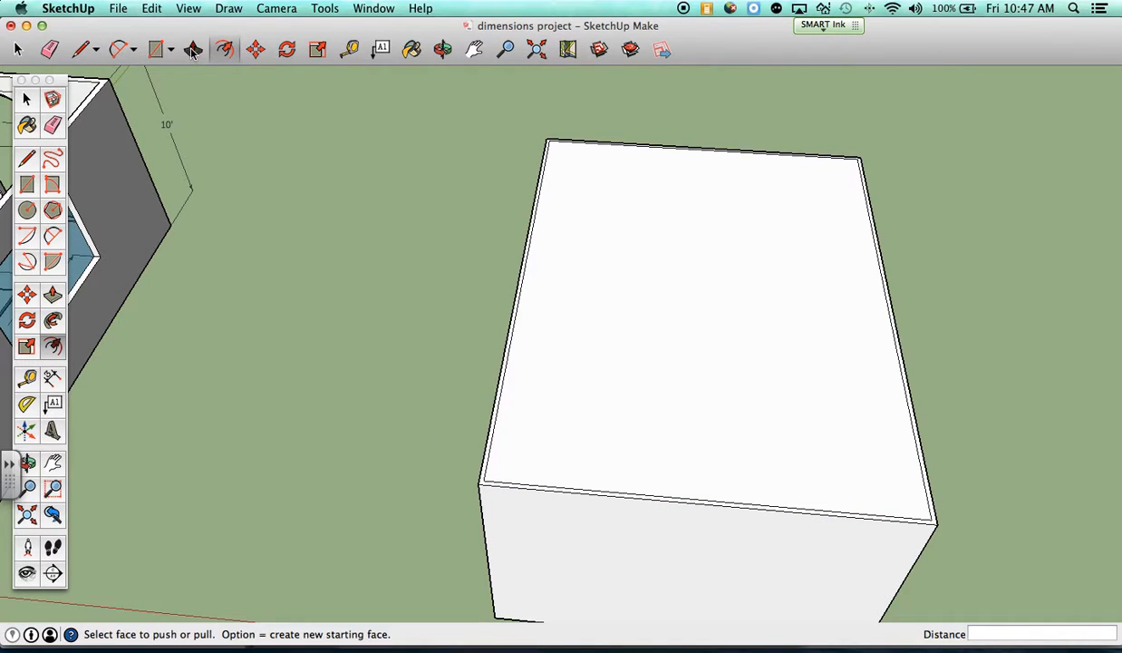